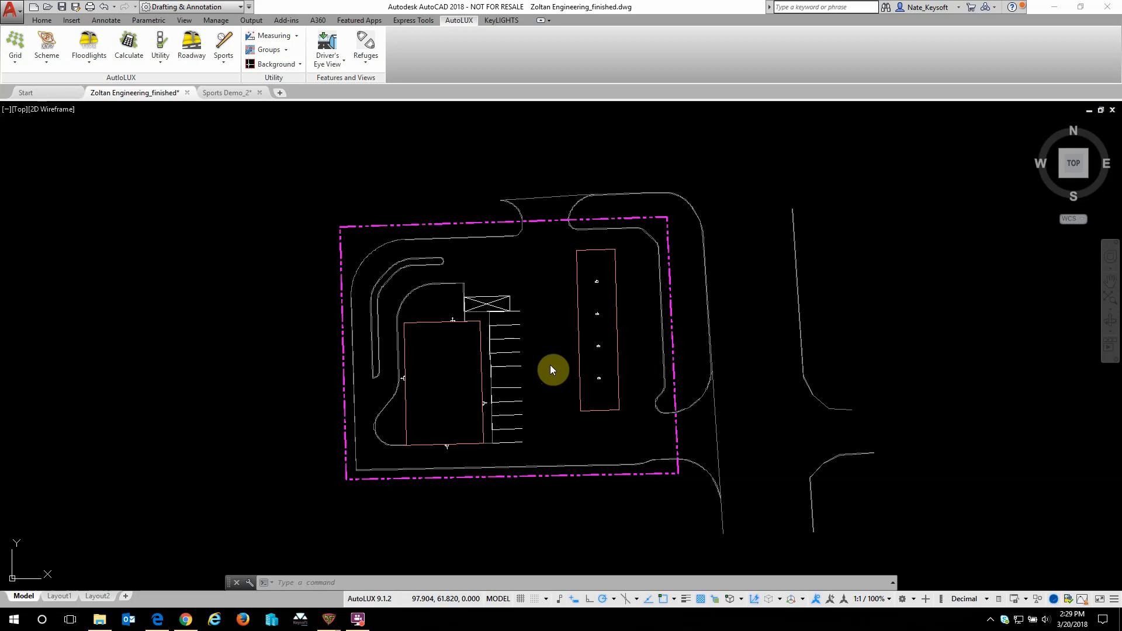
mouse_move(520, 308)
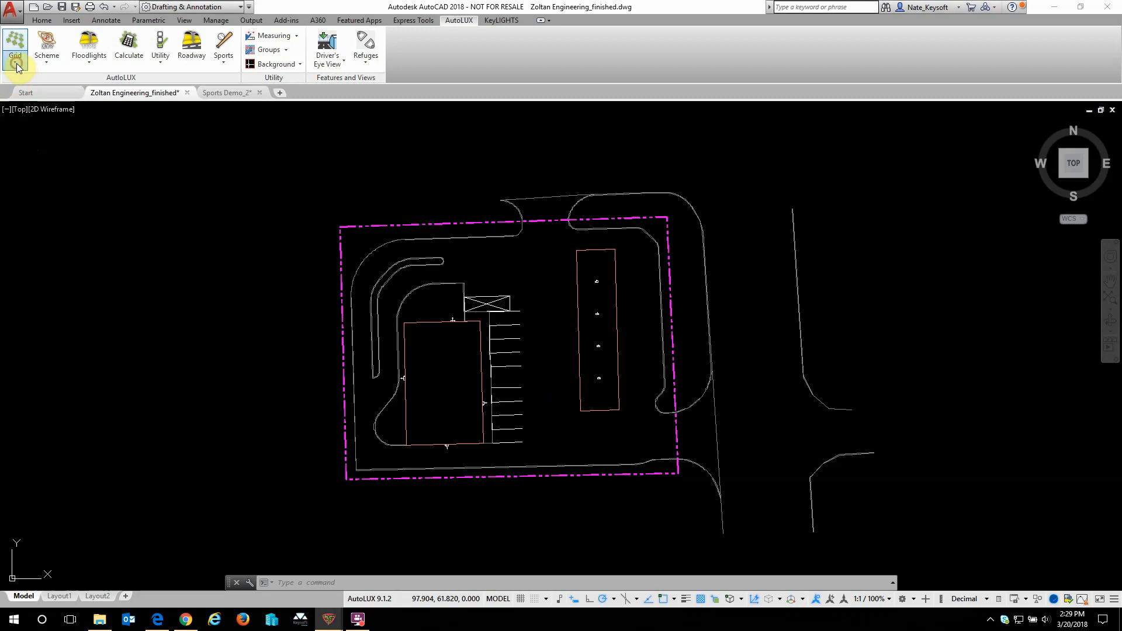
Begin a GridPts target point set named 'Target Point Set' and enter its horizontal lux calculation details
click(14, 46)
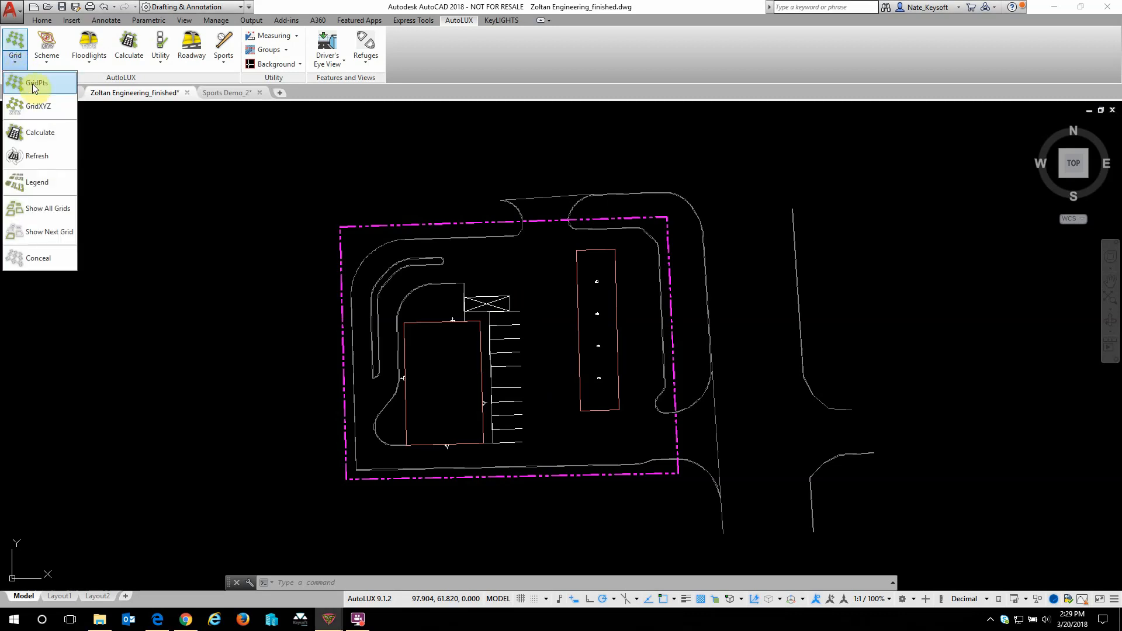
mouse_move(37, 84)
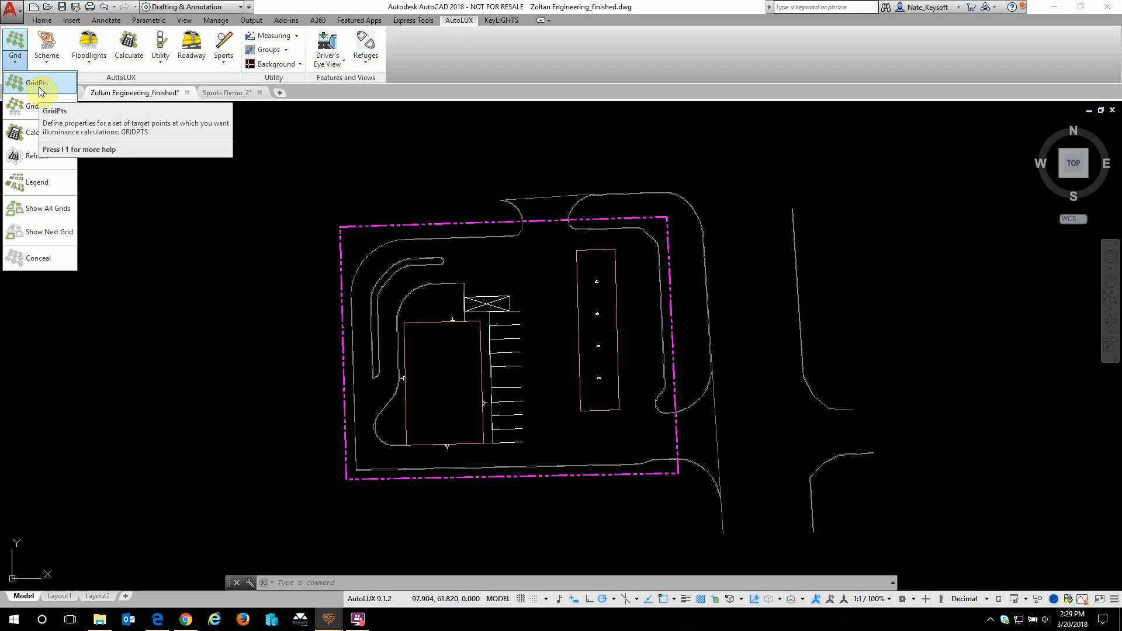
click(37, 83)
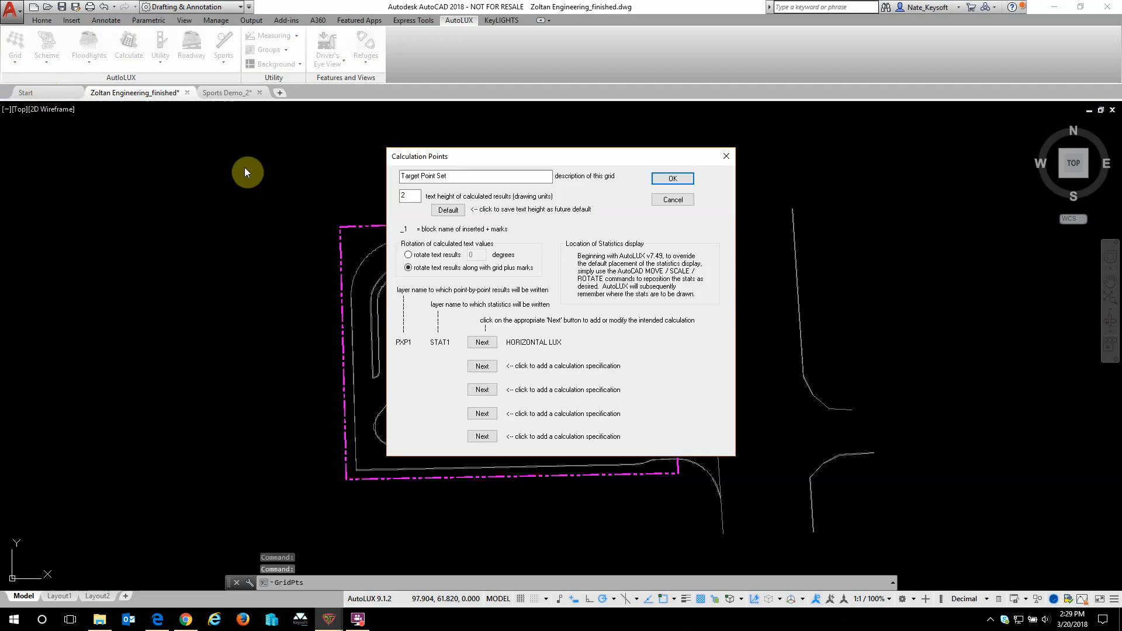
mouse_move(371, 217)
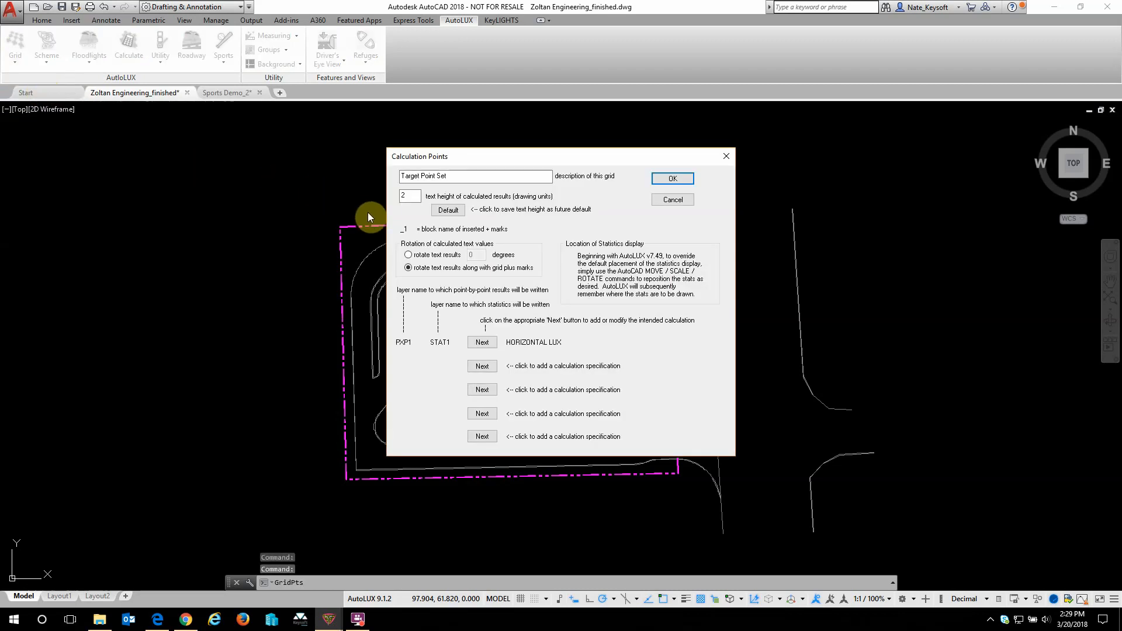
mouse_move(399, 218)
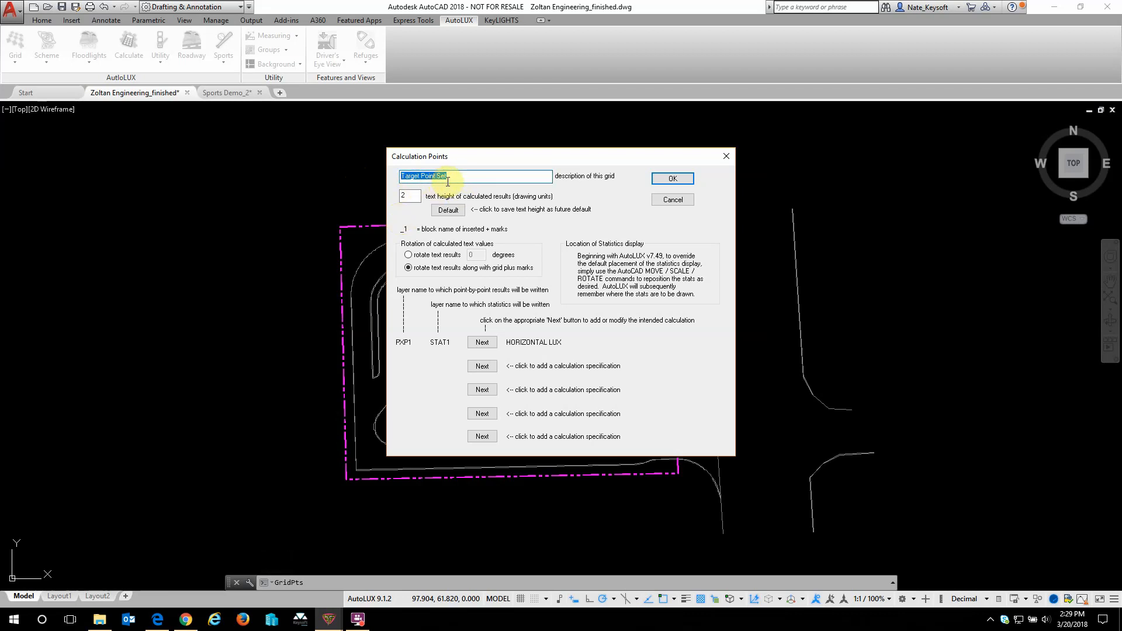
click(452, 176)
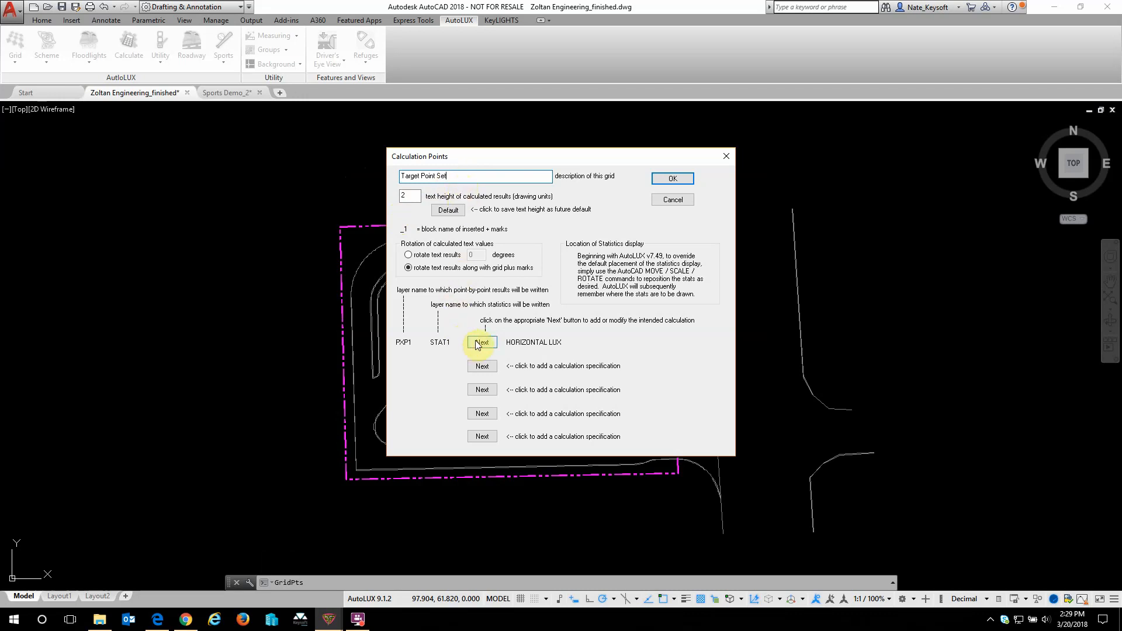
mouse_move(499, 357)
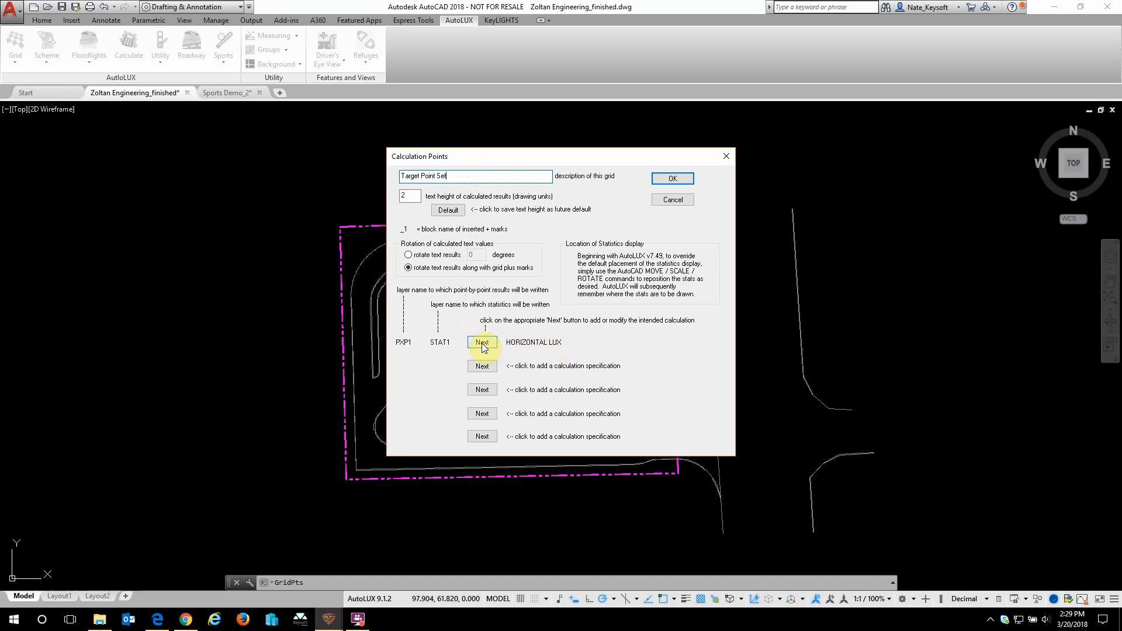
click(482, 343)
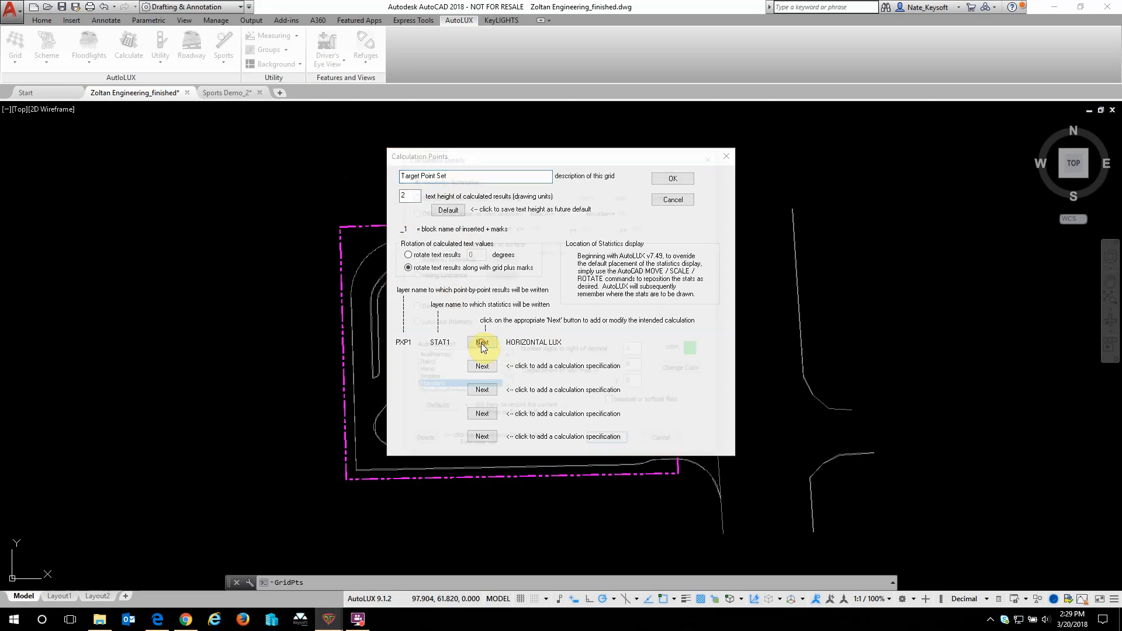
Keep Horizontal illuminance as the calculation type and accept the details
click(481, 342)
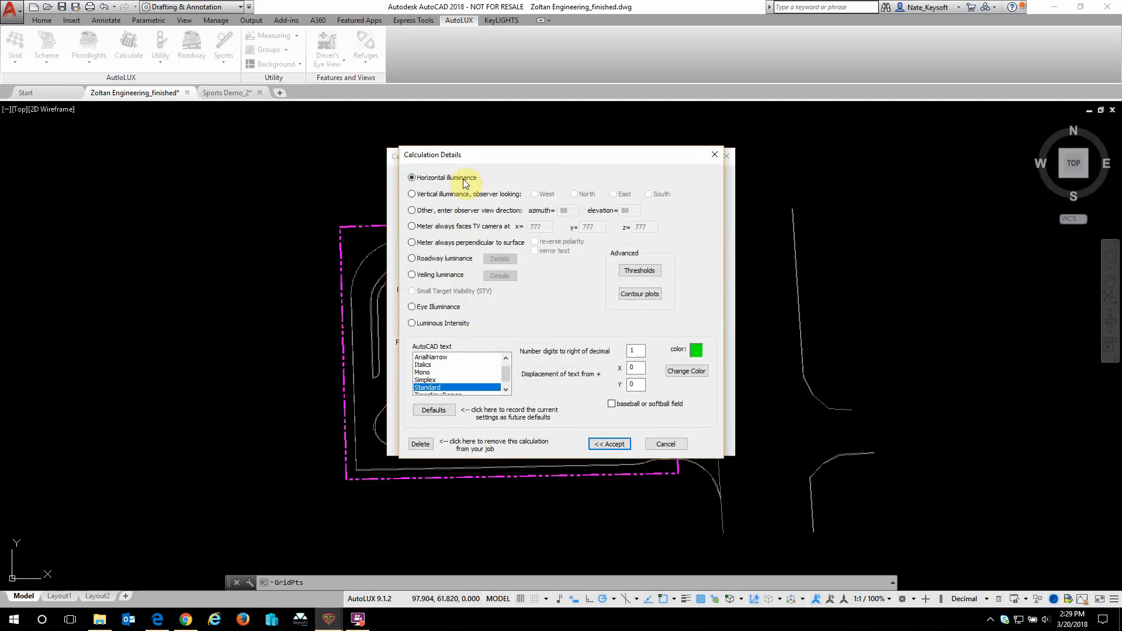
mouse_move(639, 269)
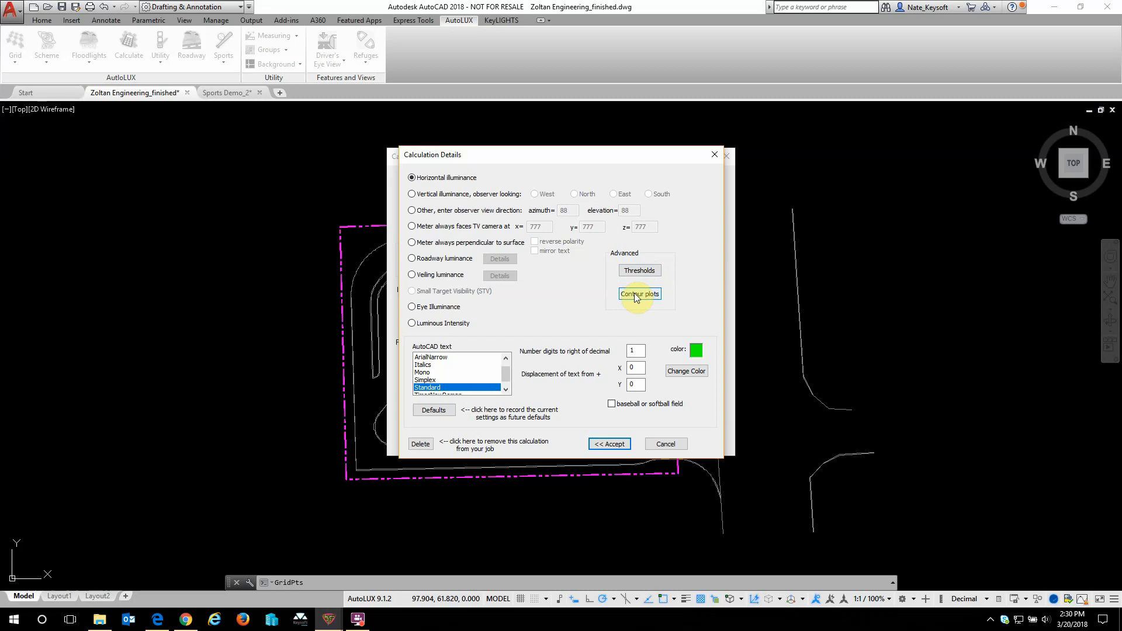
mouse_move(612, 324)
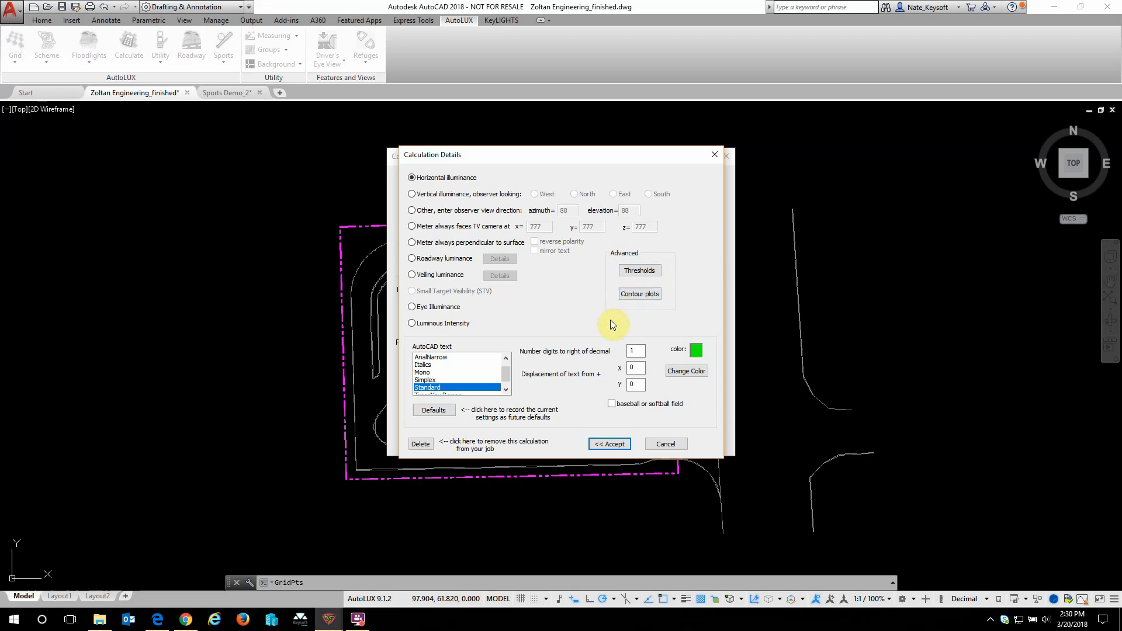
mouse_move(444, 335)
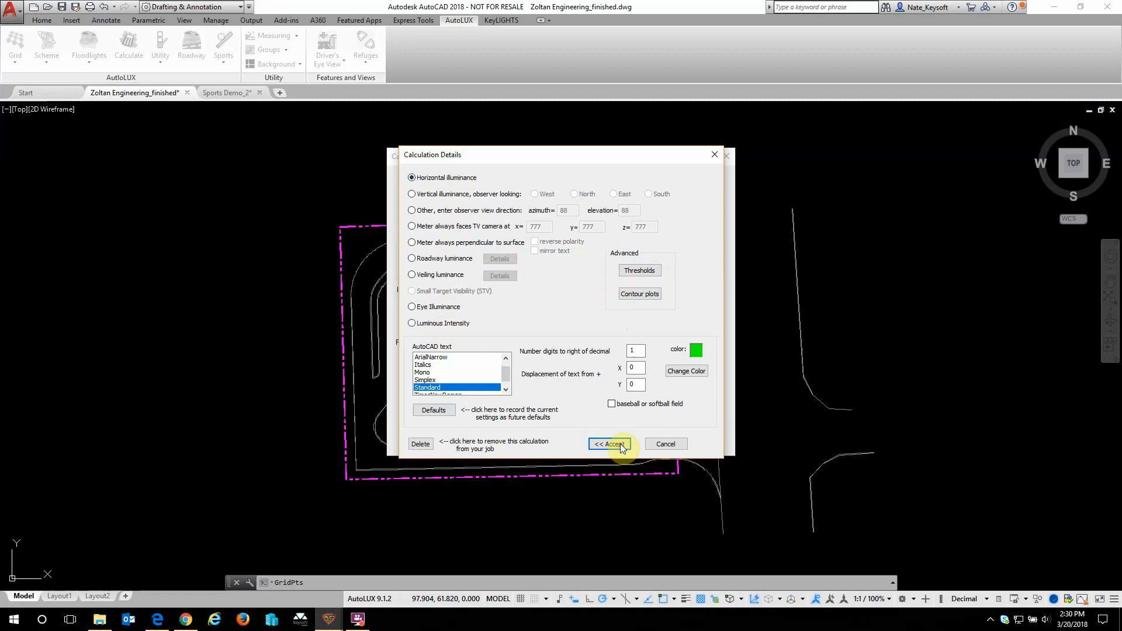
click(607, 444)
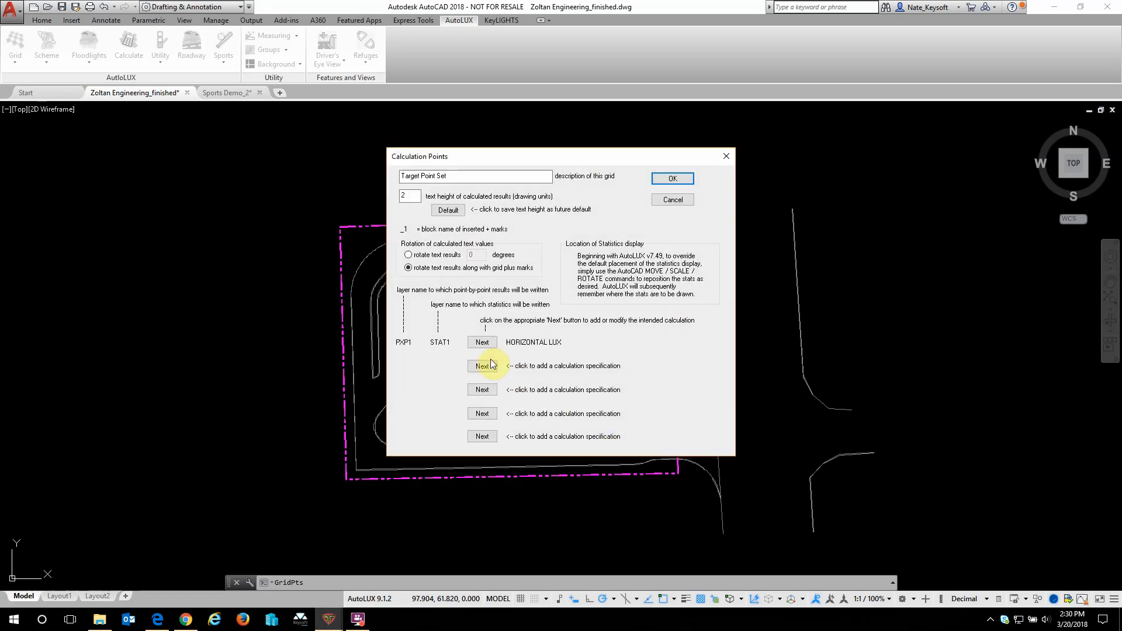
mouse_move(488, 368)
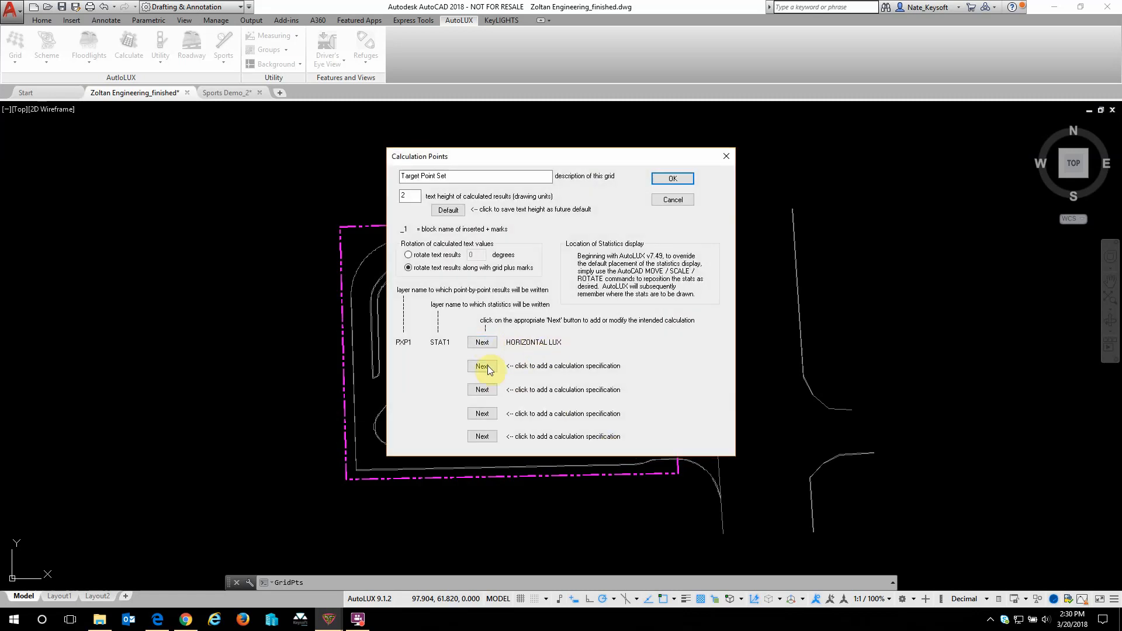
Review a second calculation's types (vertical, eye illuminance, TV-camera meter) and settle on horizontal illuminance
click(481, 366)
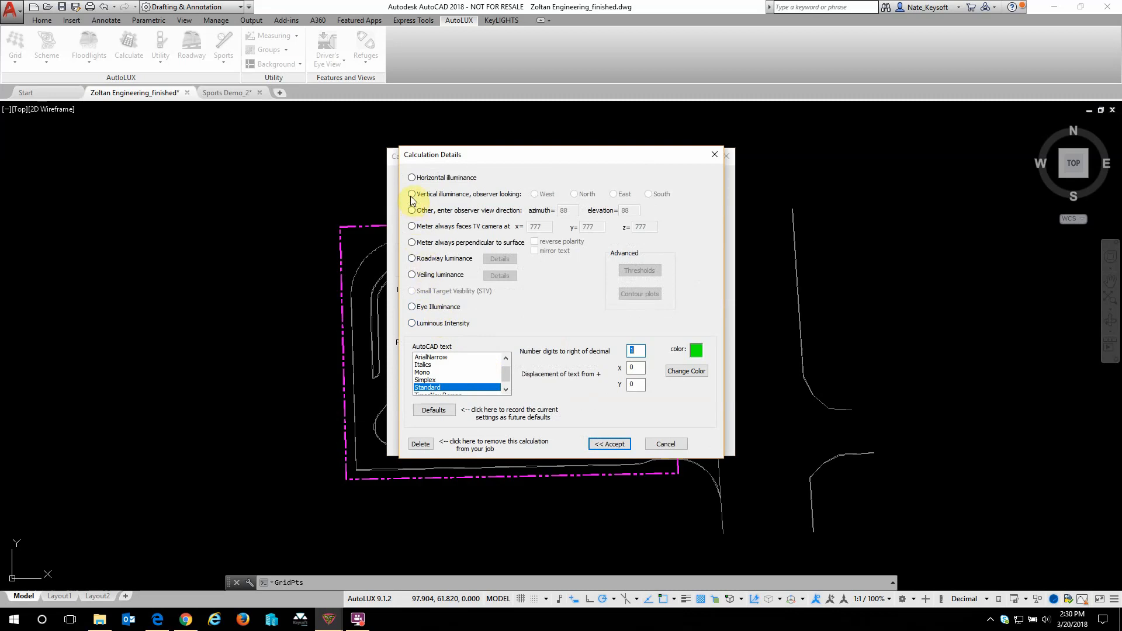
click(412, 192)
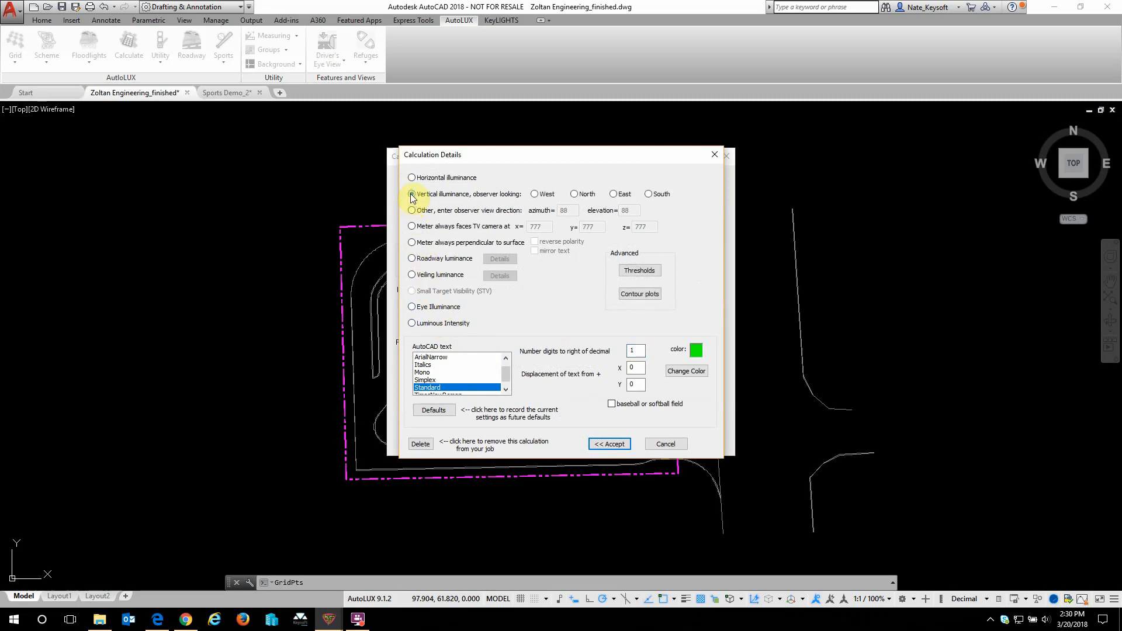
click(412, 193)
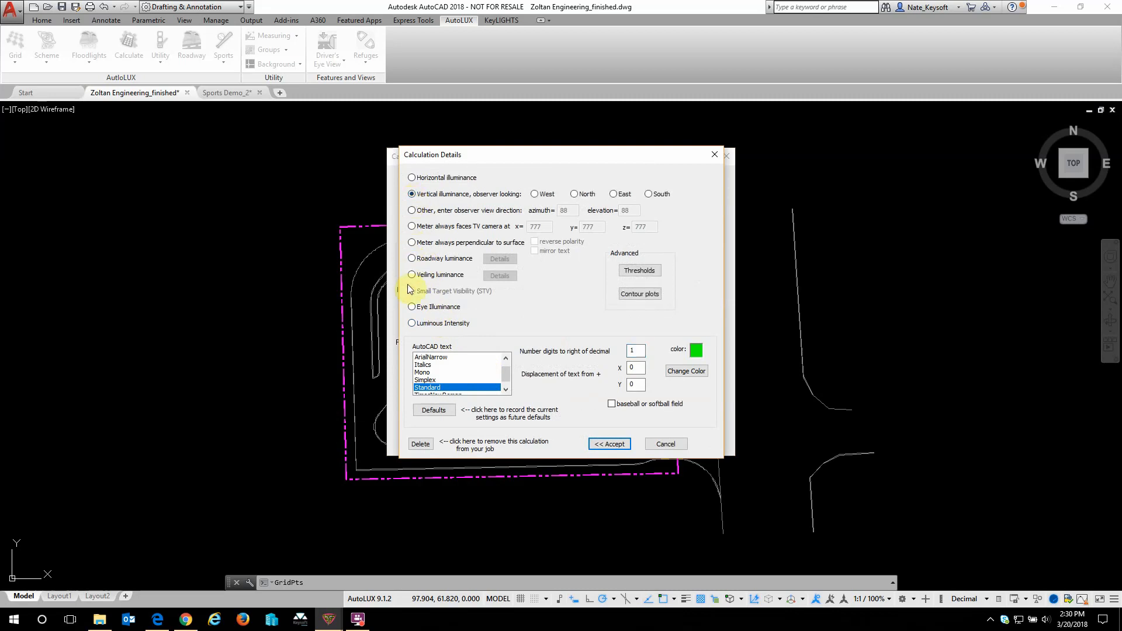
click(411, 306)
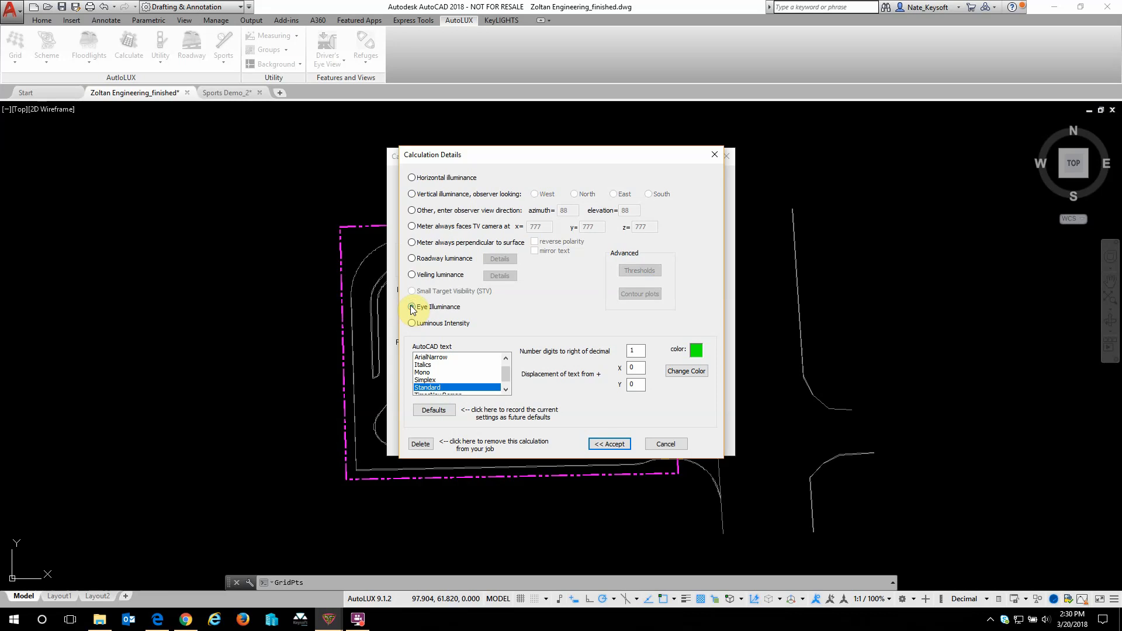
click(412, 306)
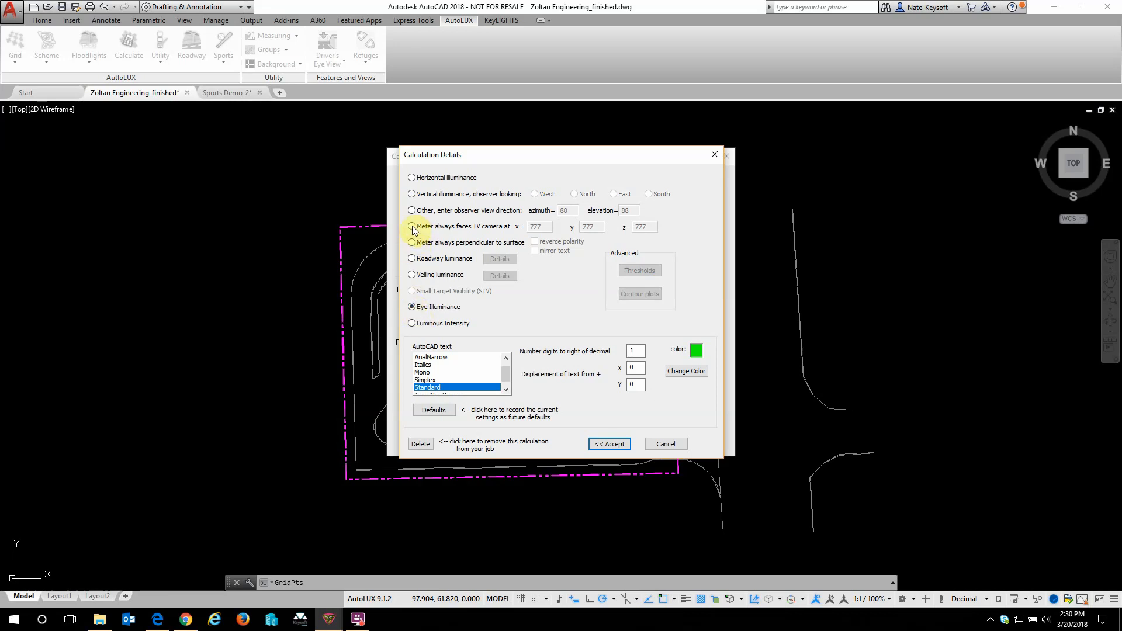
click(412, 225)
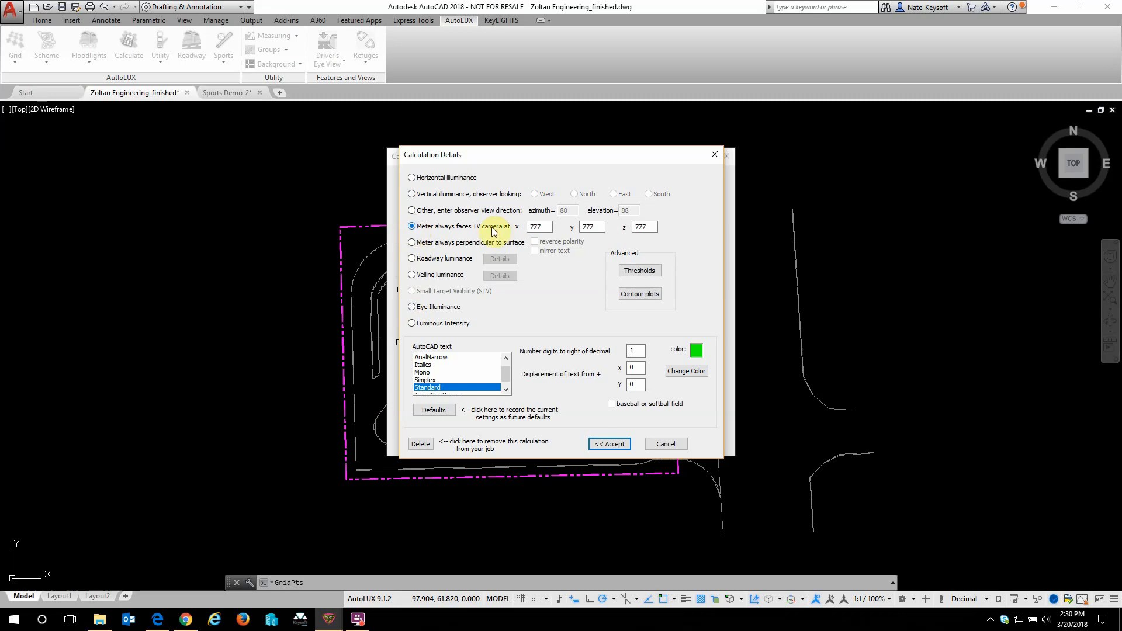
mouse_move(506, 229)
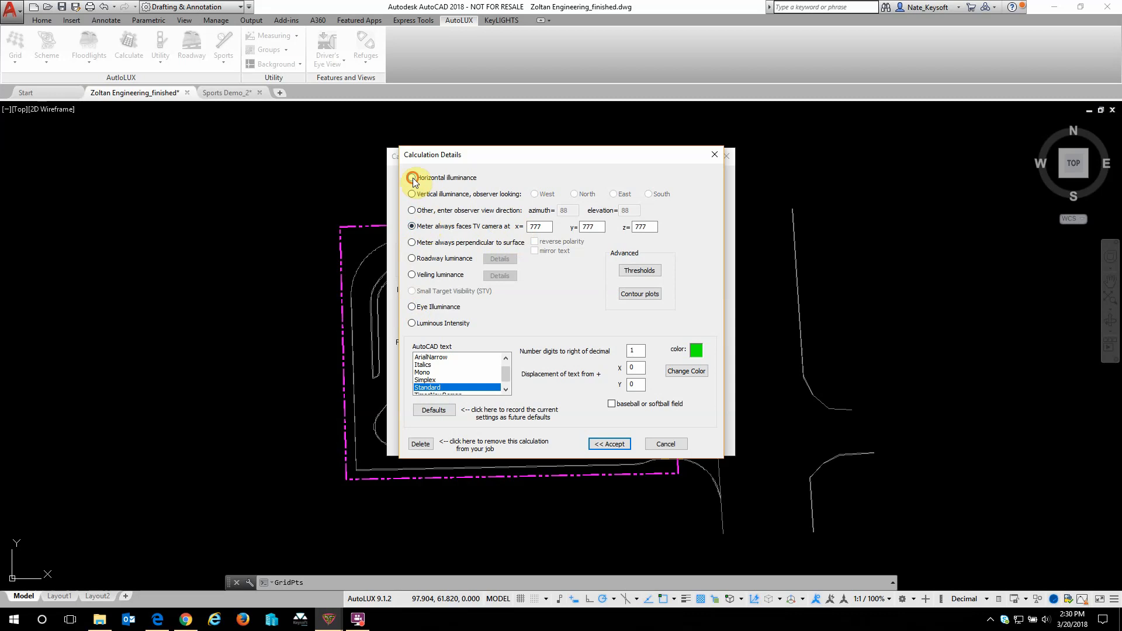
click(608, 444)
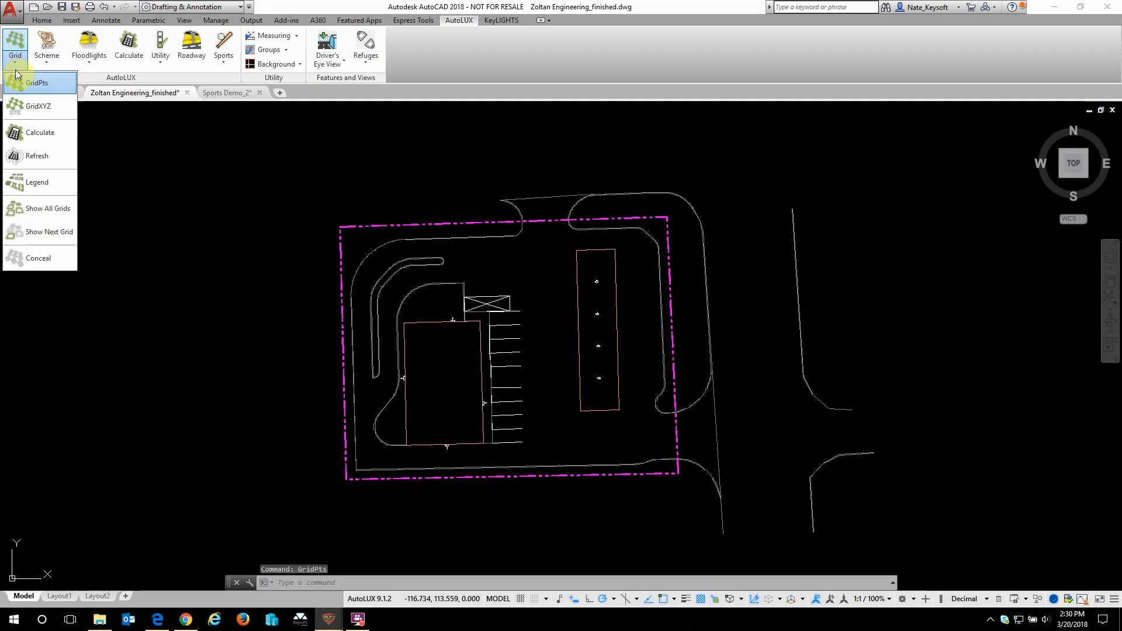
mouse_move(31, 114)
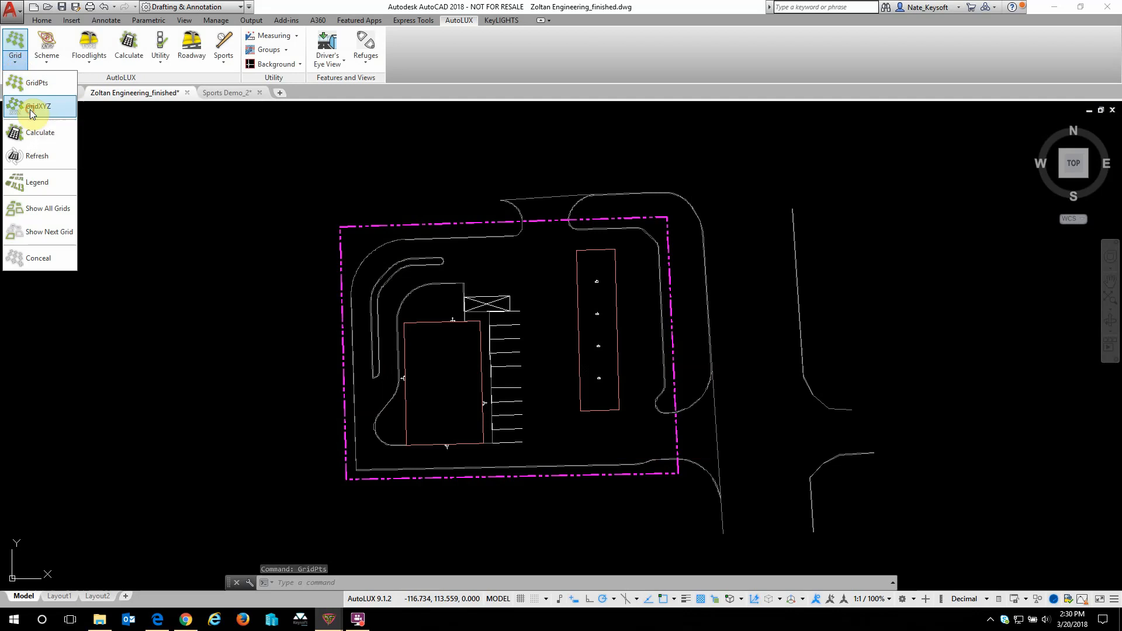
Start GridXYZ with a rectangular array at 10.00 column and row spacing
click(37, 107)
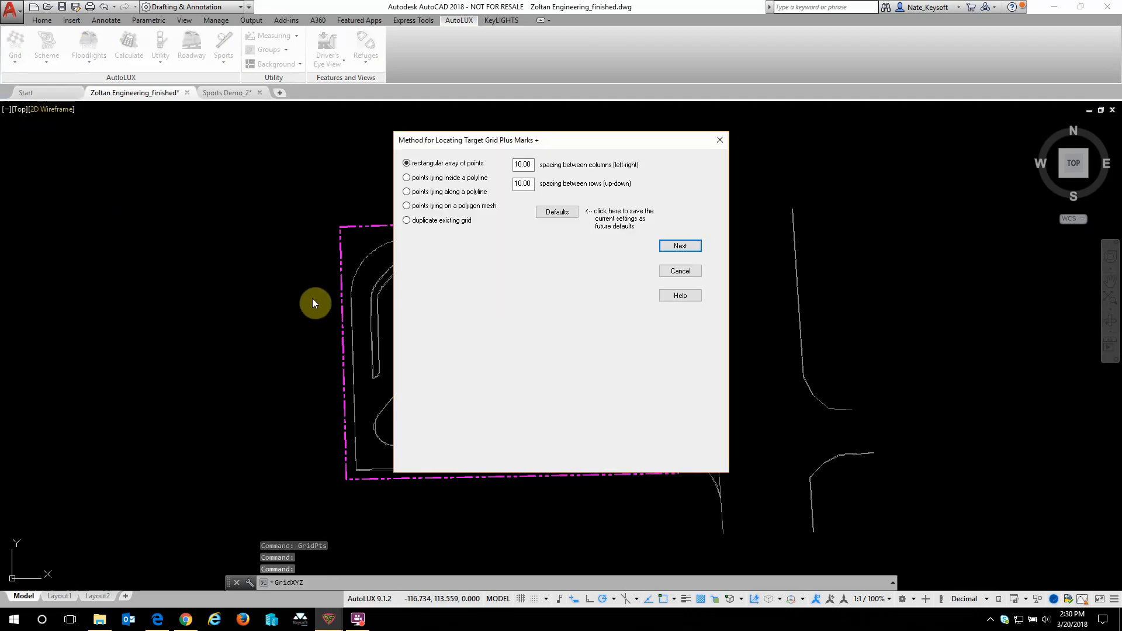
mouse_move(455, 300)
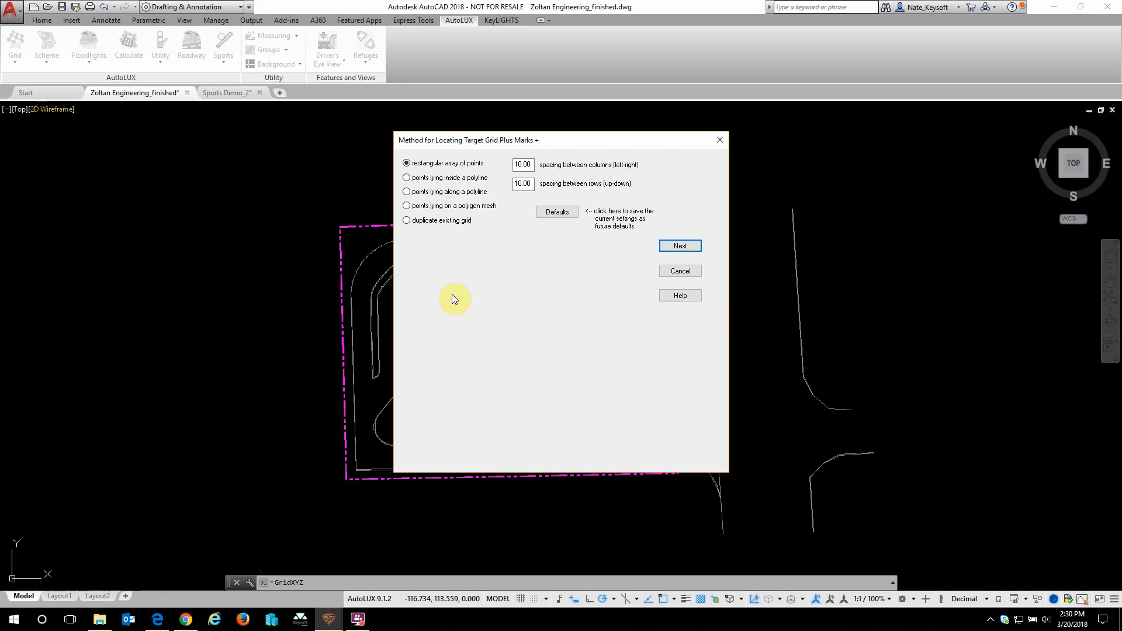
mouse_move(451, 236)
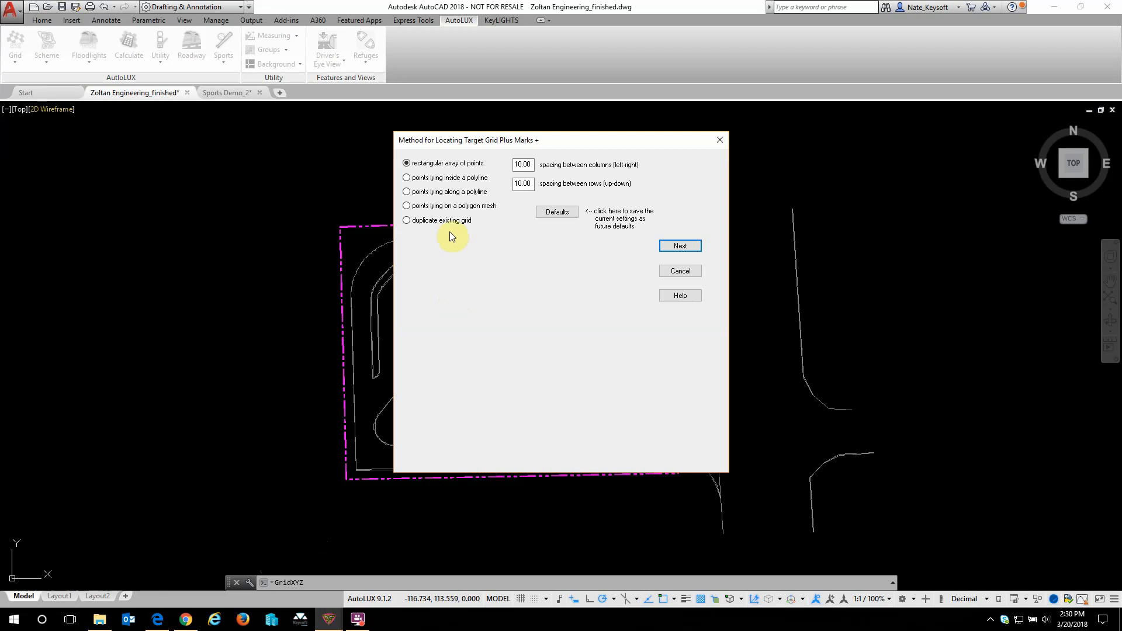
mouse_move(447, 236)
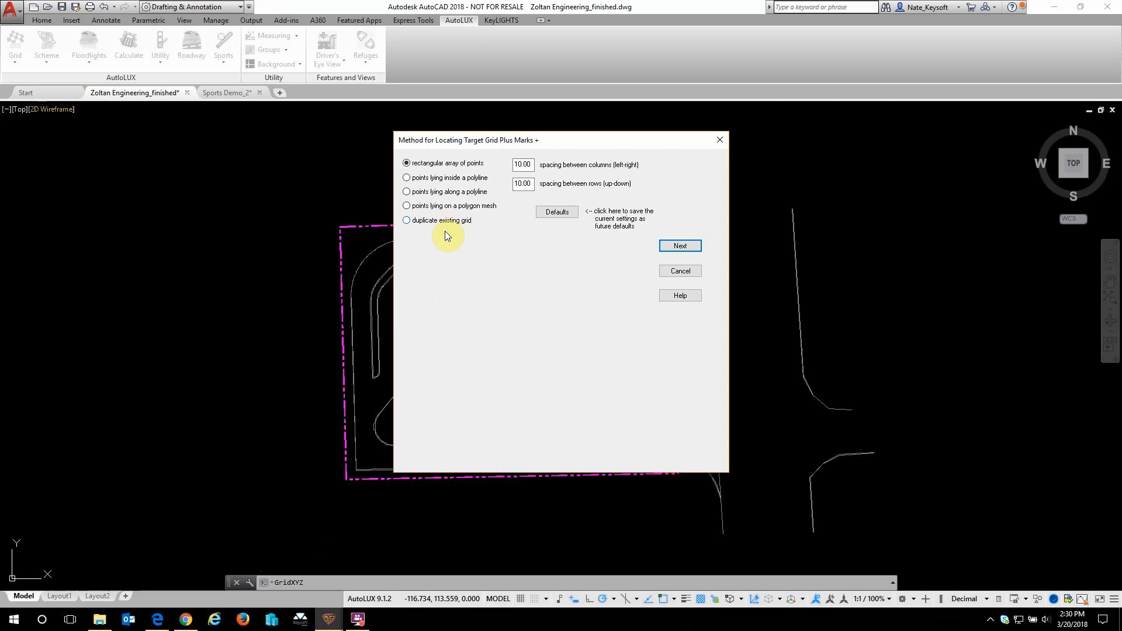
mouse_move(452, 213)
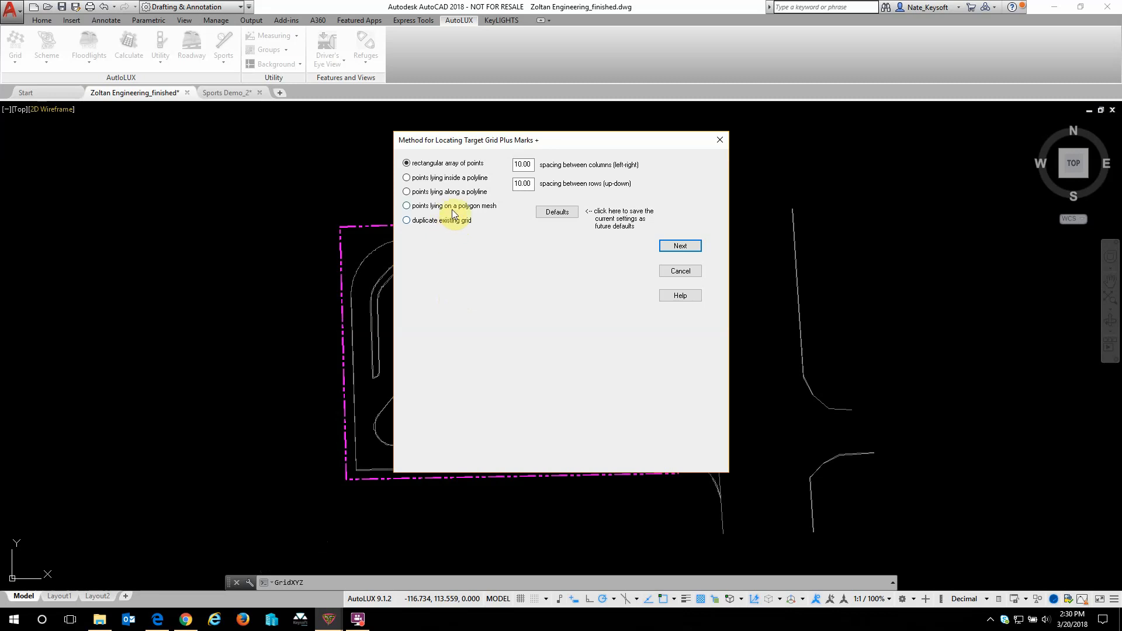
mouse_move(452, 203)
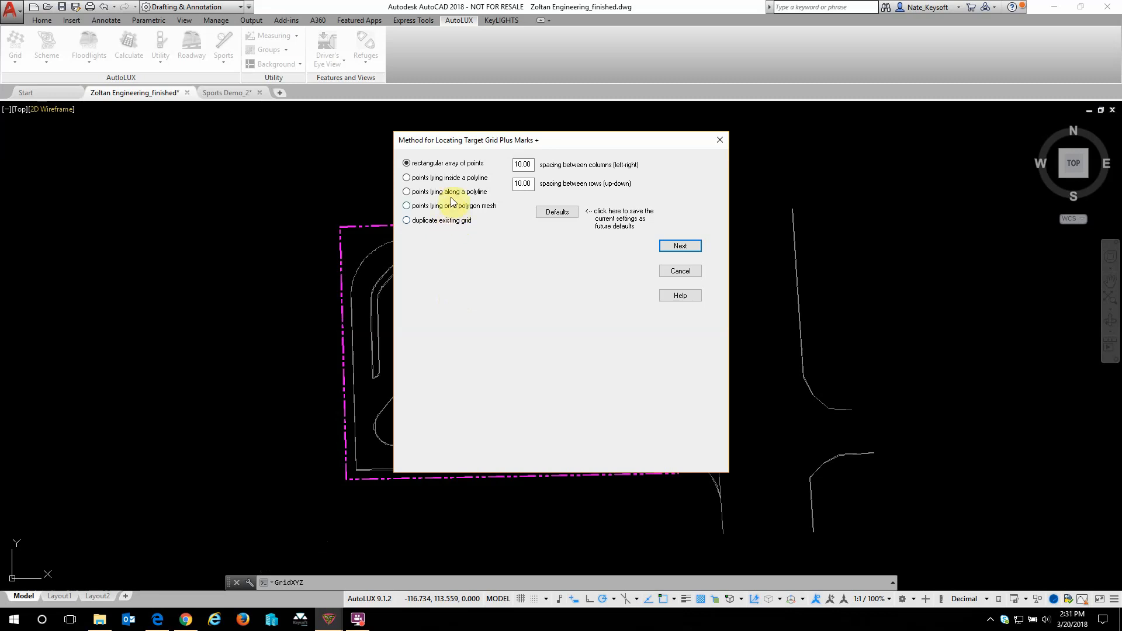
mouse_move(435, 189)
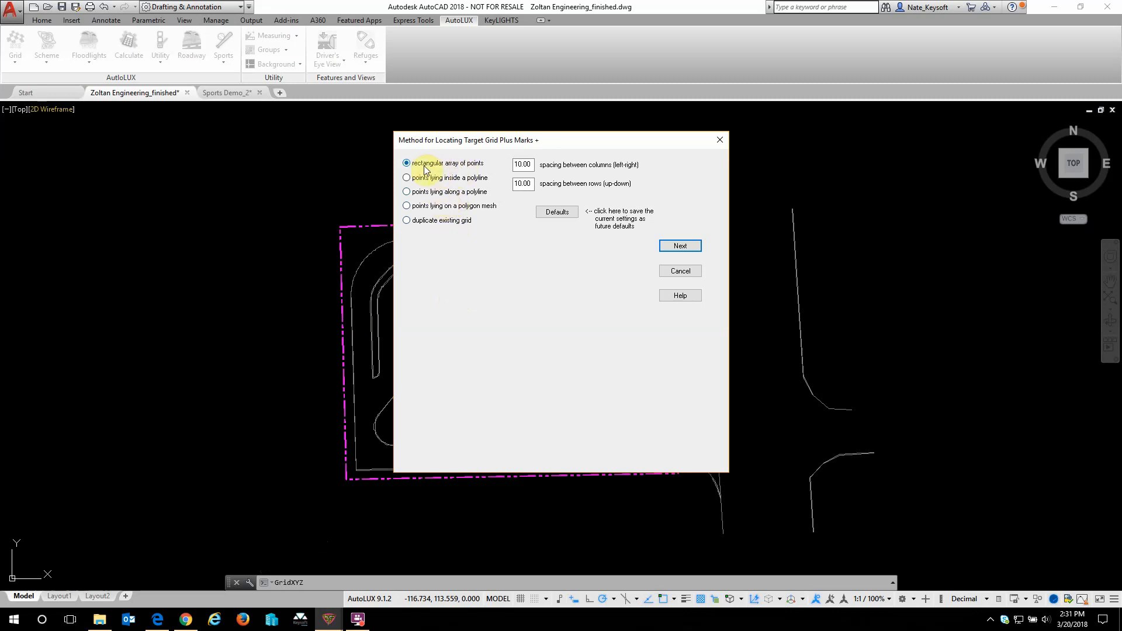
mouse_move(552, 172)
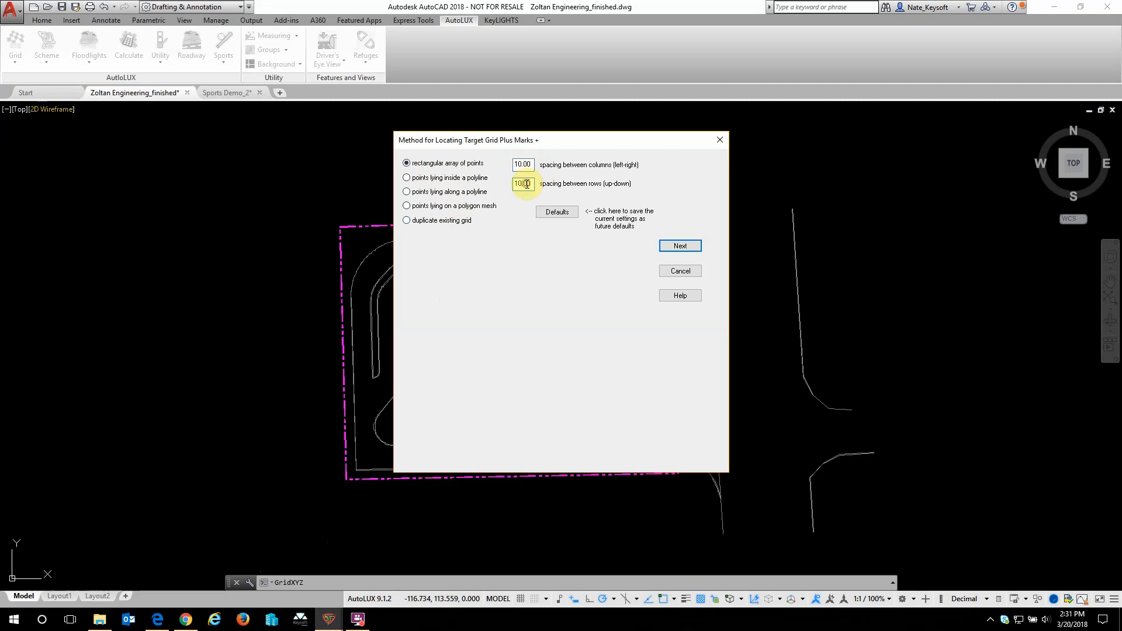
Place the 10 m rectangular grid by picking corners above-left and below-right of the site
click(678, 245)
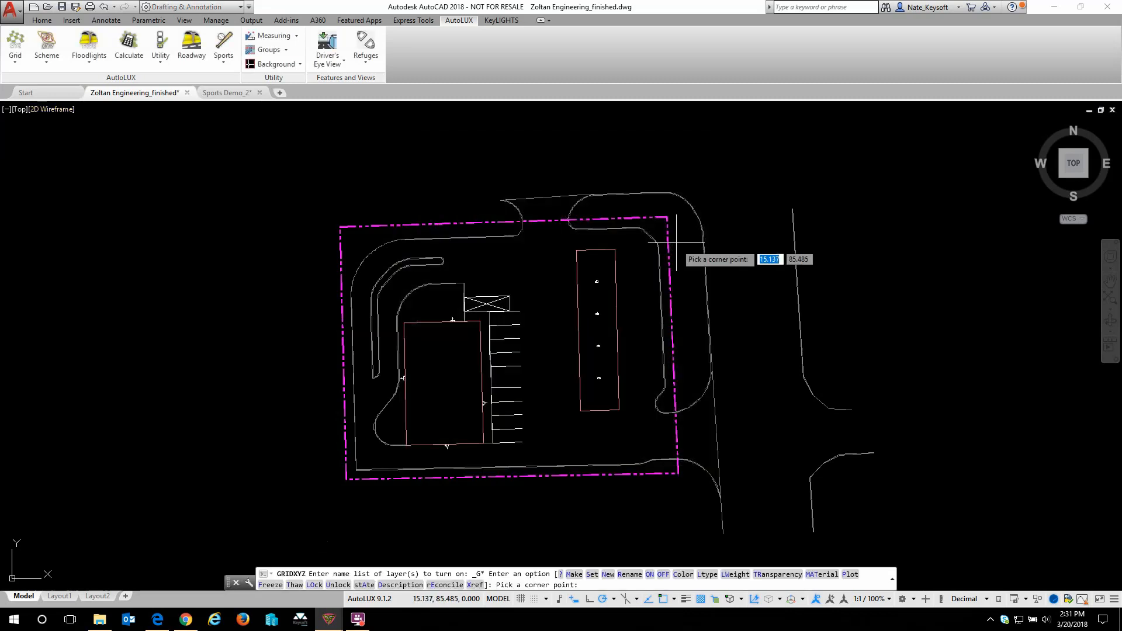
mouse_move(313, 192)
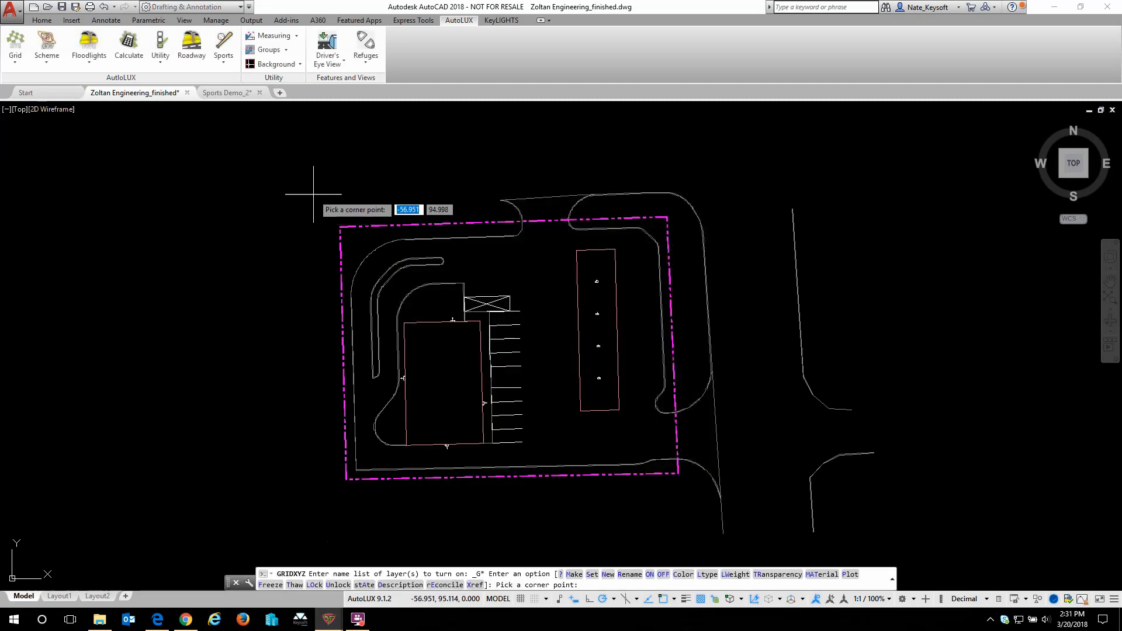
click(313, 192)
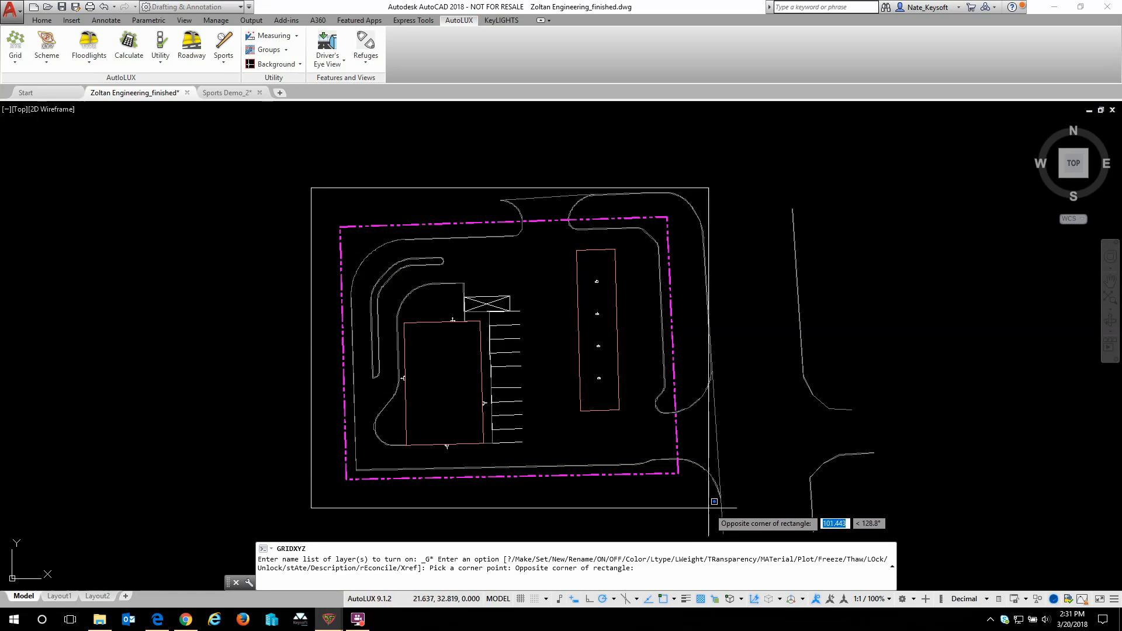
click(708, 490)
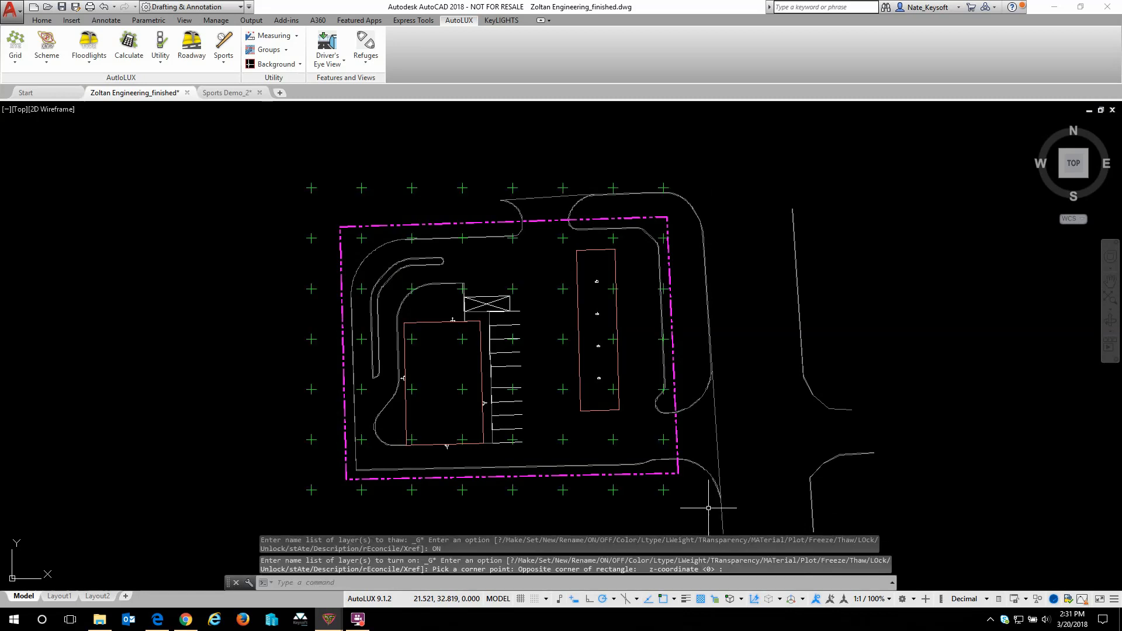
mouse_move(662, 512)
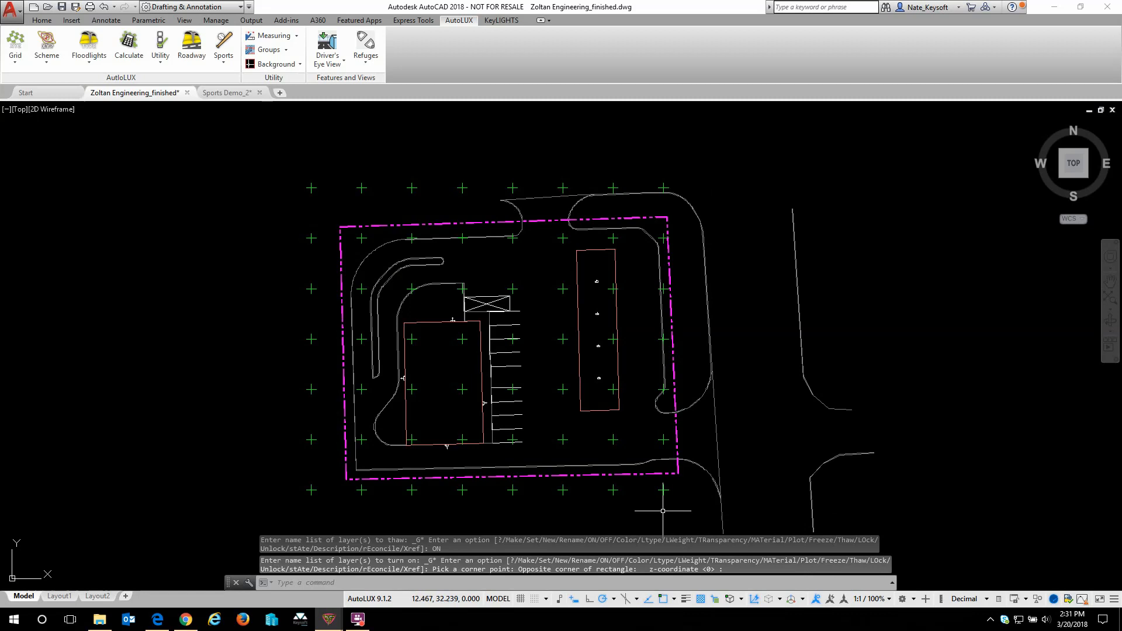
mouse_move(640, 489)
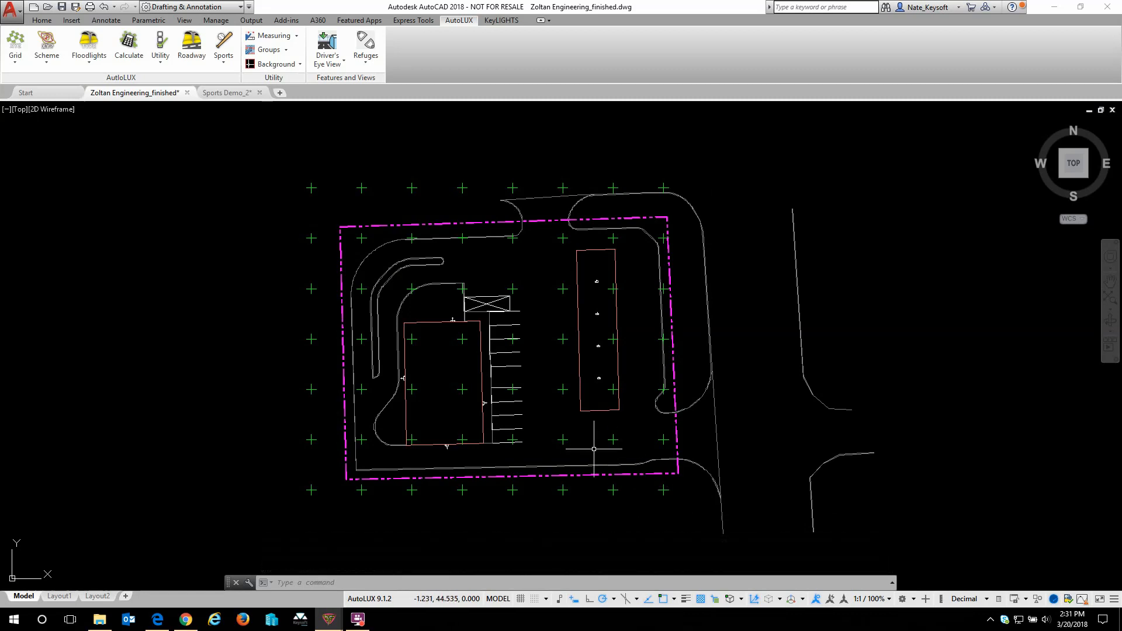
mouse_move(581, 426)
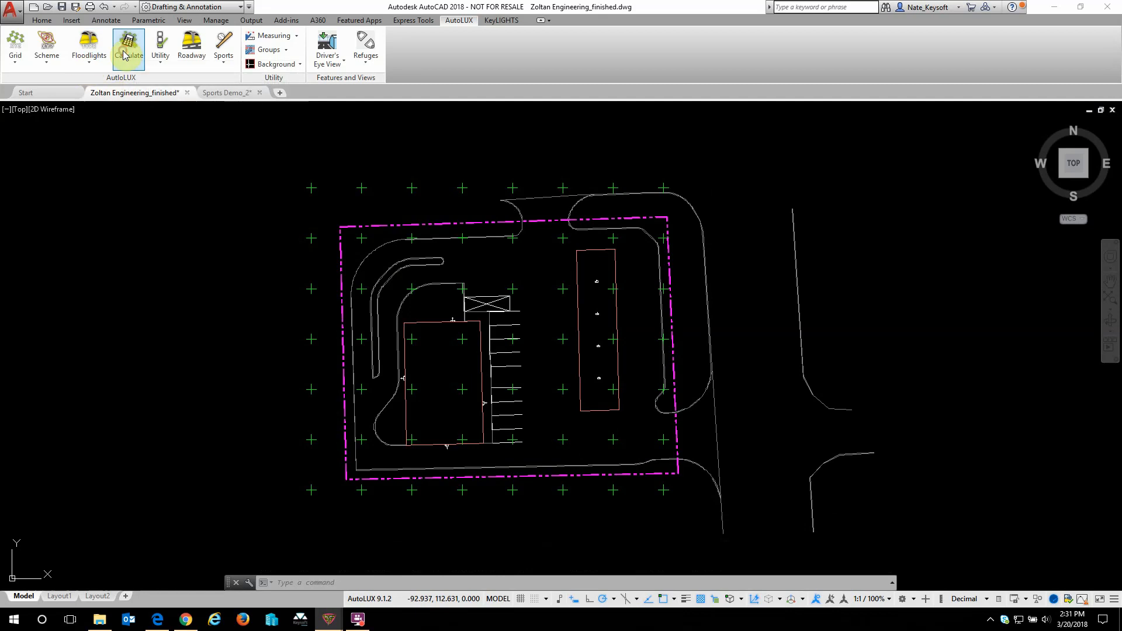
Calculate horizontal lux at all 56 points with the average/max/min statistics table
click(128, 44)
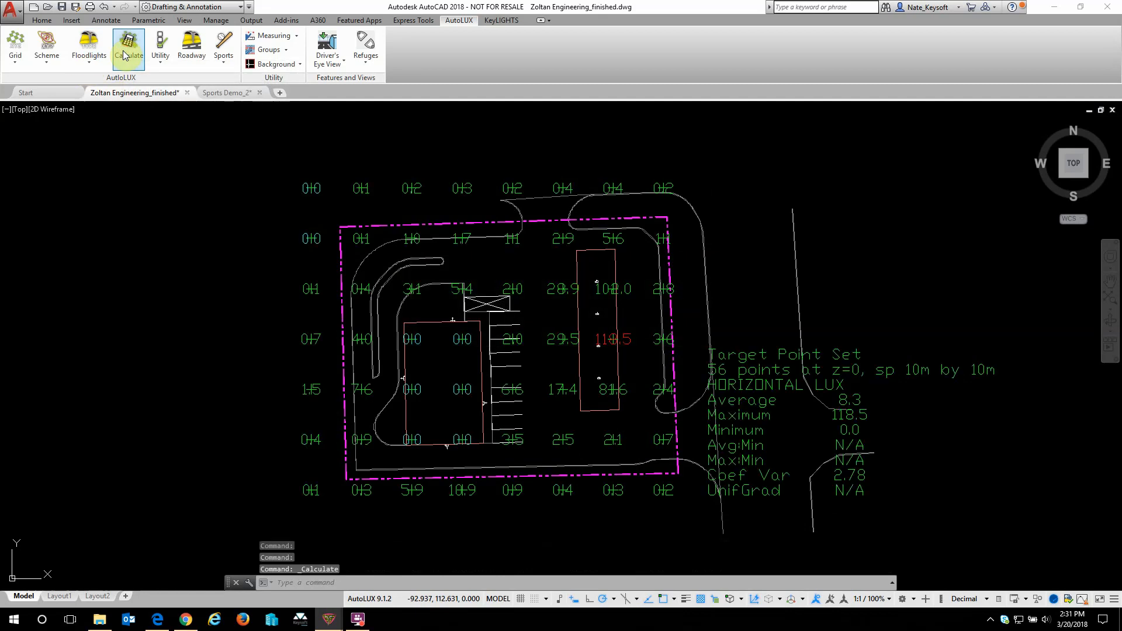
mouse_move(350, 211)
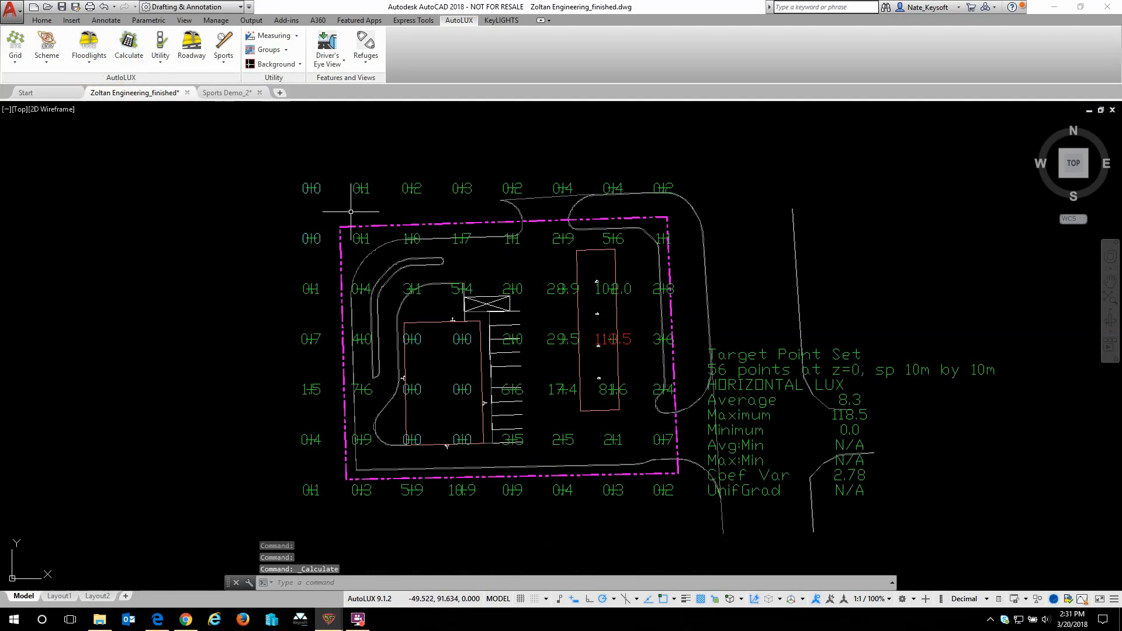
mouse_move(846, 441)
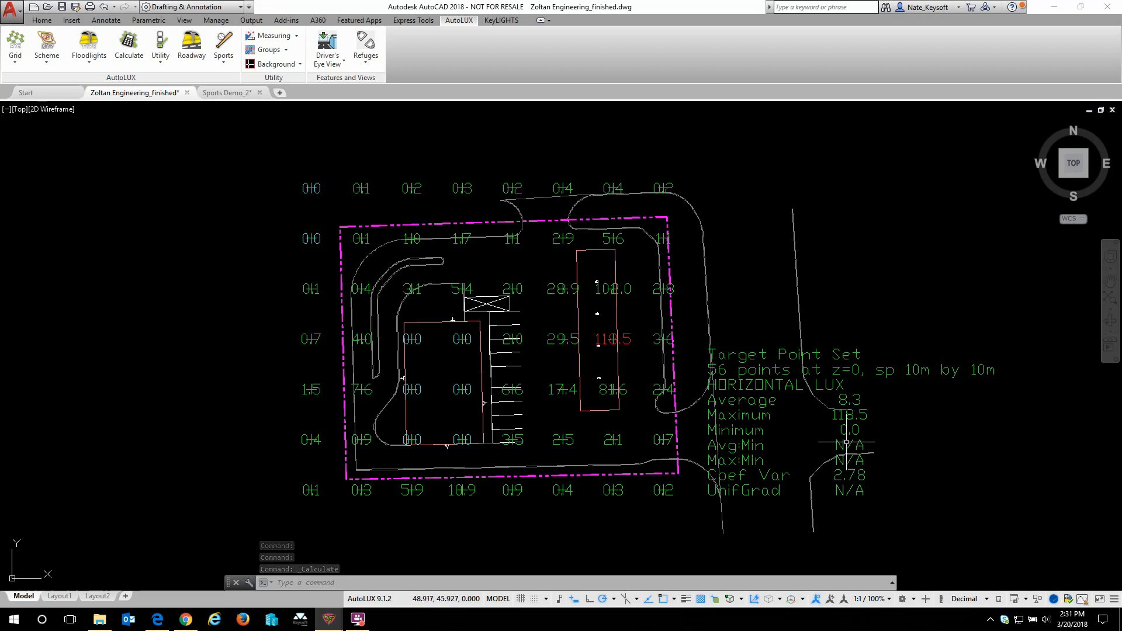